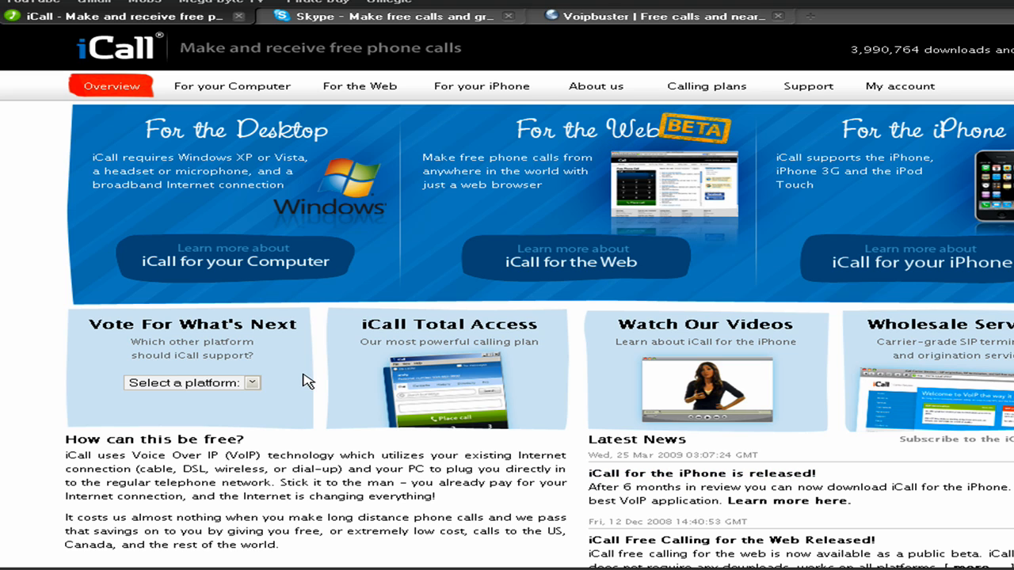
Step: Go to the 'iCall for your Computer' page from the Overview's For the Desktop section
{"action": "left_click", "coordinate": [235, 256]}
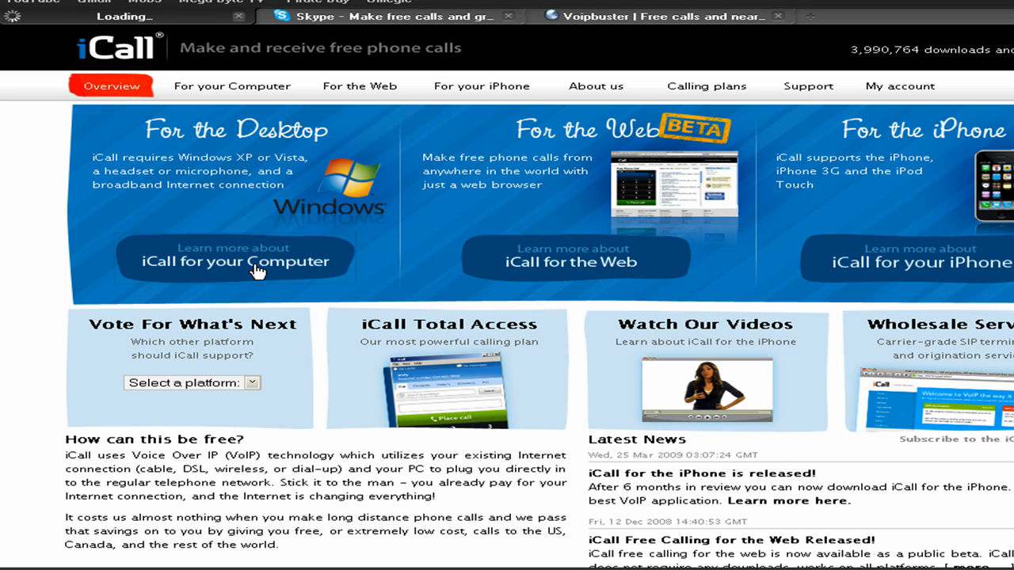
{"action": "left_click", "coordinate": [235, 260]}
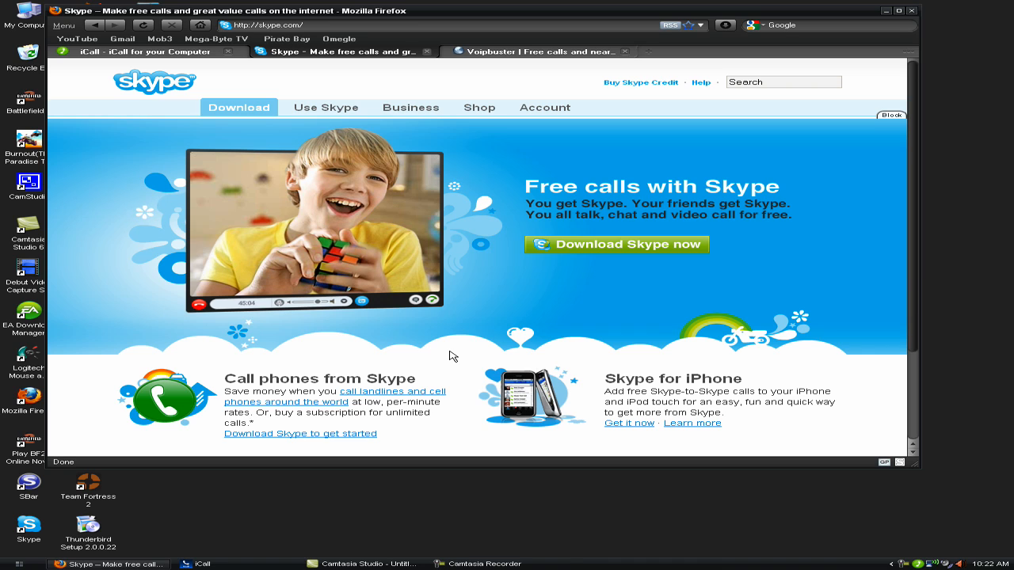
{"action": "mouse_move", "coordinate": [475, 308]}
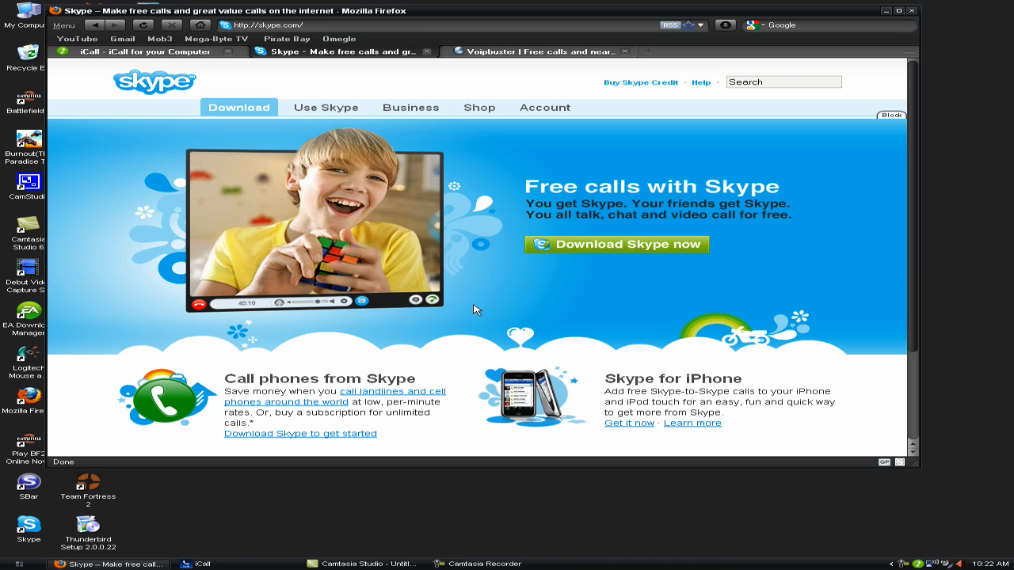
{"action": "mouse_move", "coordinate": [491, 287]}
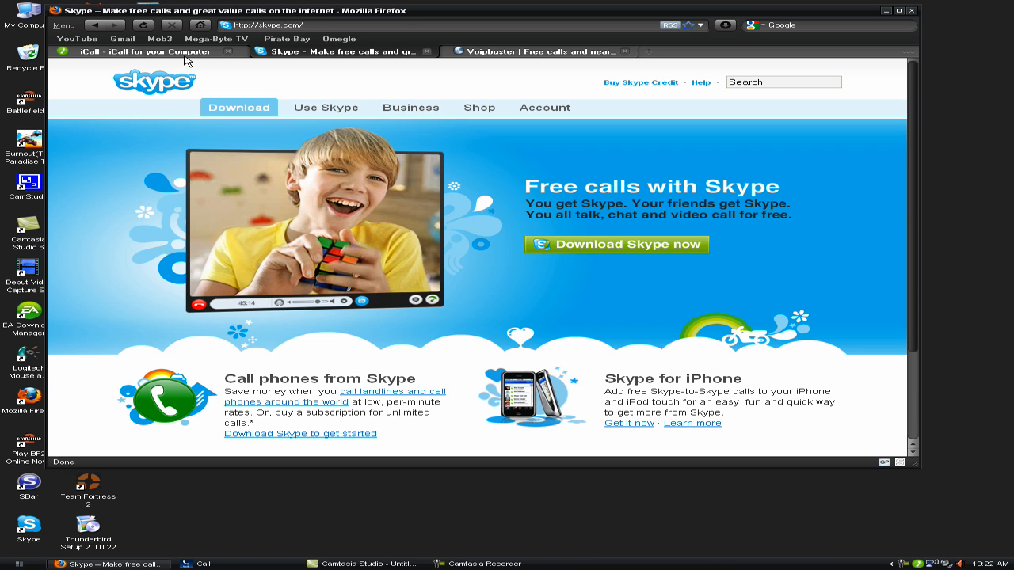
{"action": "left_click", "coordinate": [142, 51]}
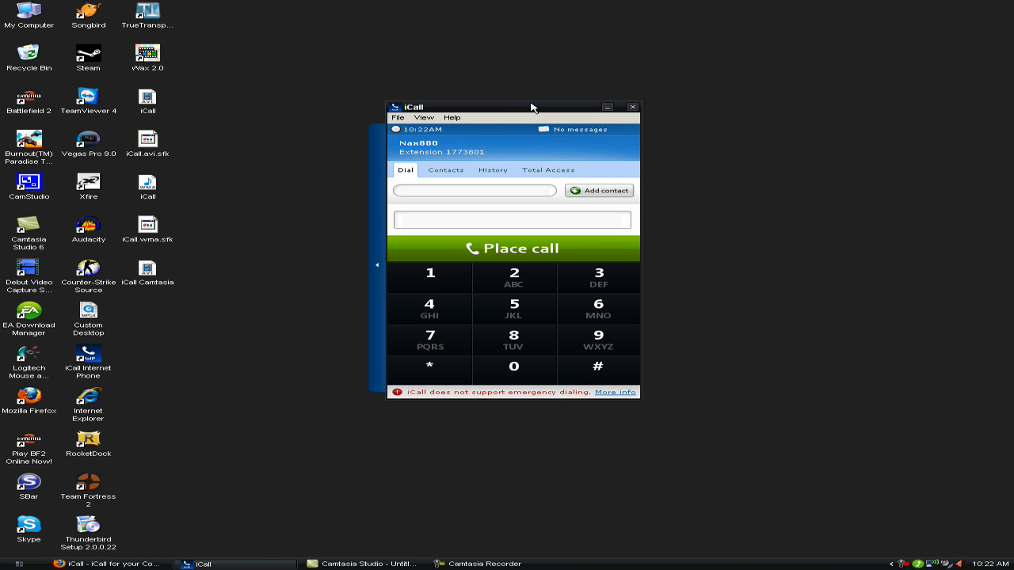
Step: Move the iCall softphone window into position on the desktop with its keypad showing
{"action": "left_click_drag", "start_coordinate": [513, 108], "coordinate": [544, 120]}
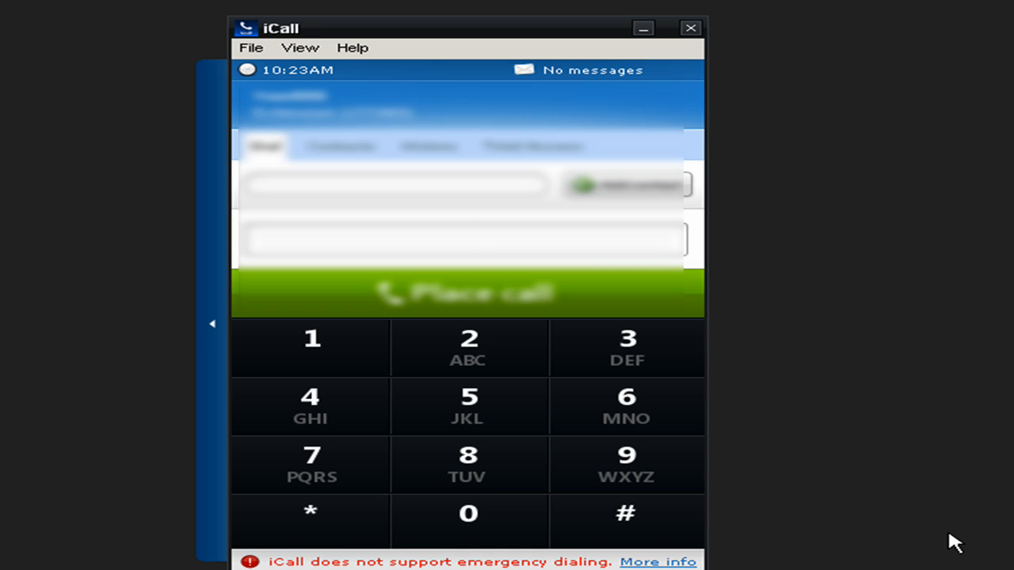
Step: Put the landline number into the Dial tab's number field
{"action": "left_click", "coordinate": [465, 239]}
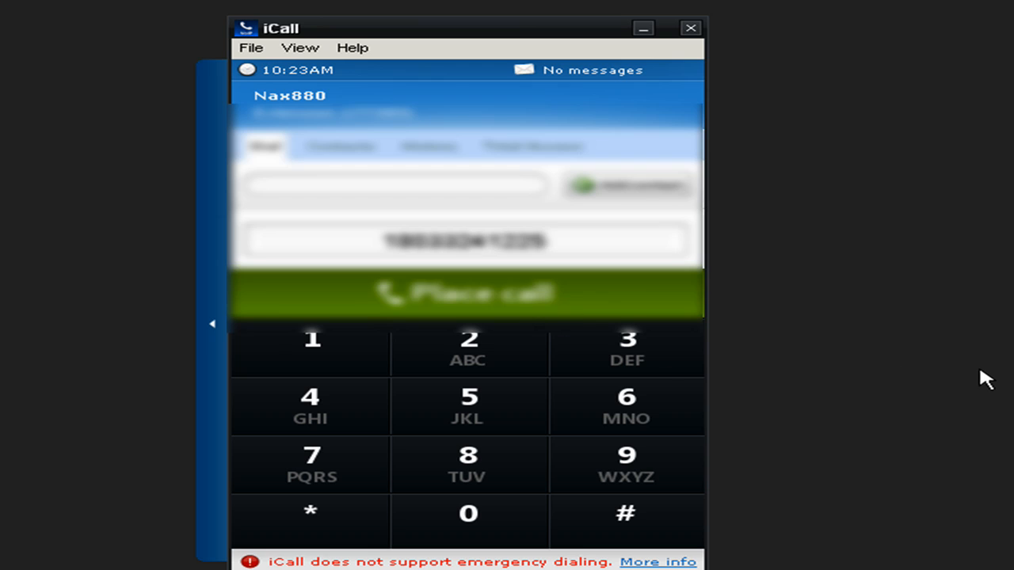
Step: Place the call to the landline, end it, and answer No to the Internet Explorer prompt
{"action": "left_click", "coordinate": [467, 293]}
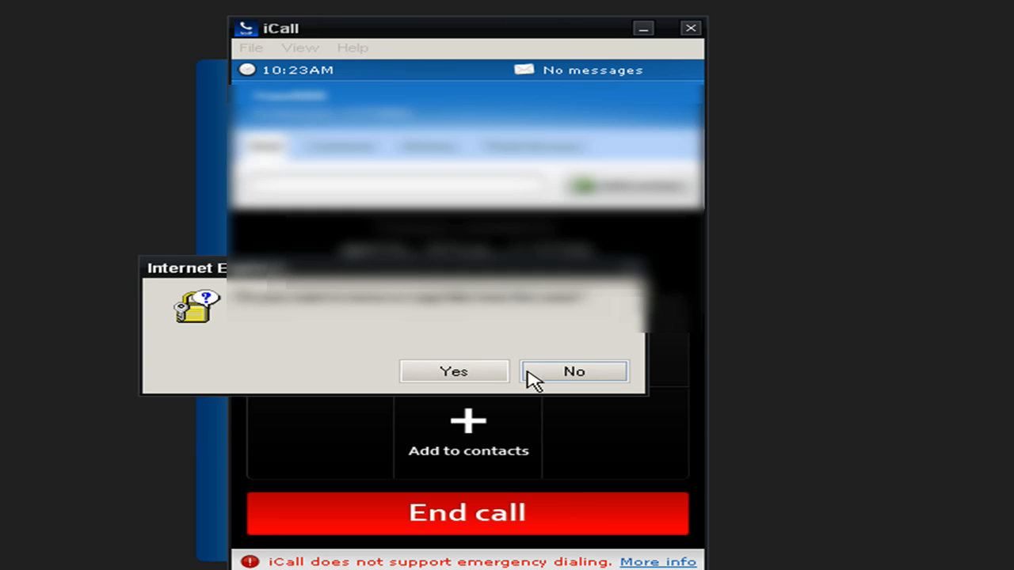
{"action": "left_click", "coordinate": [574, 371]}
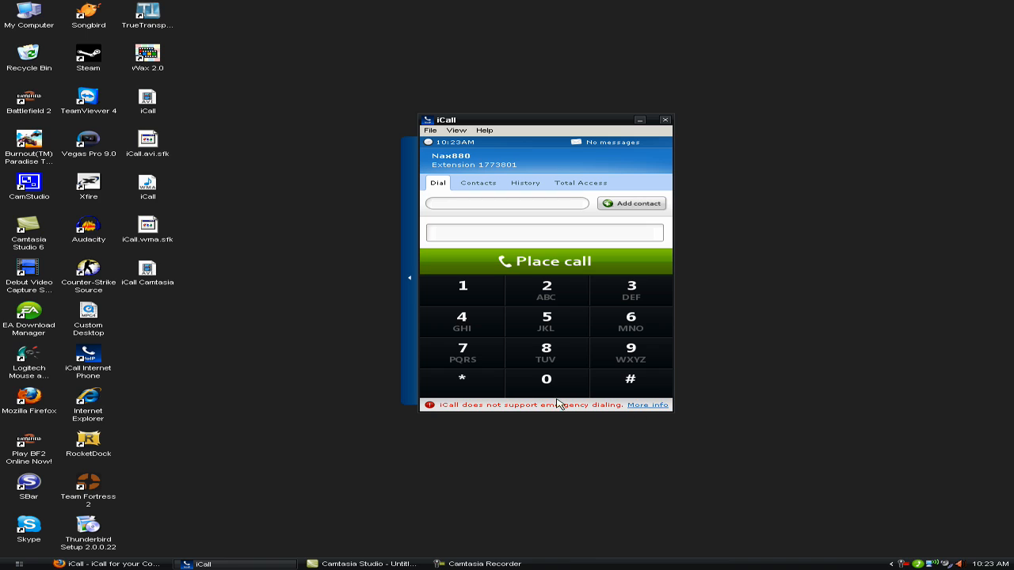
{"action": "mouse_move", "coordinate": [309, 237]}
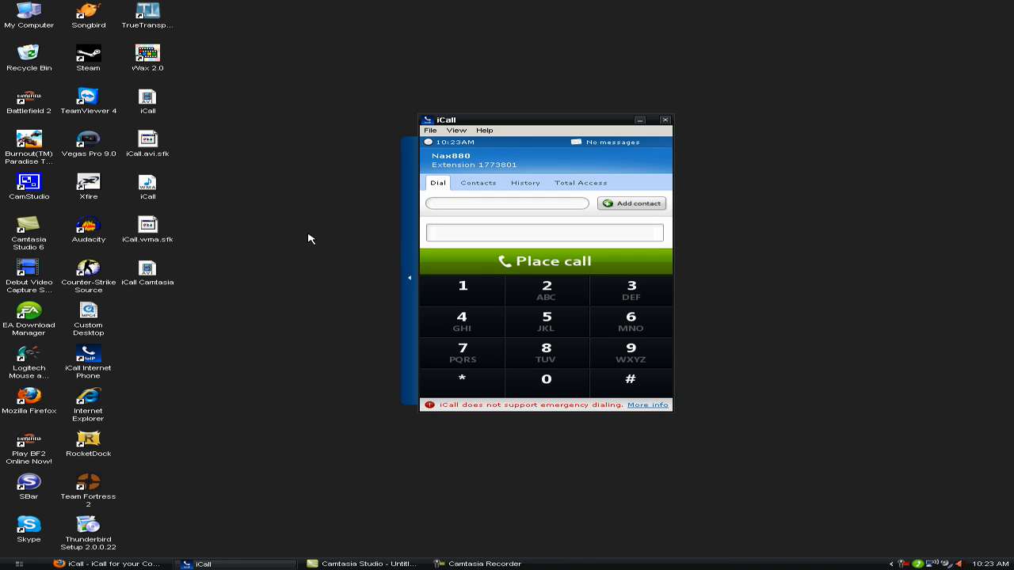